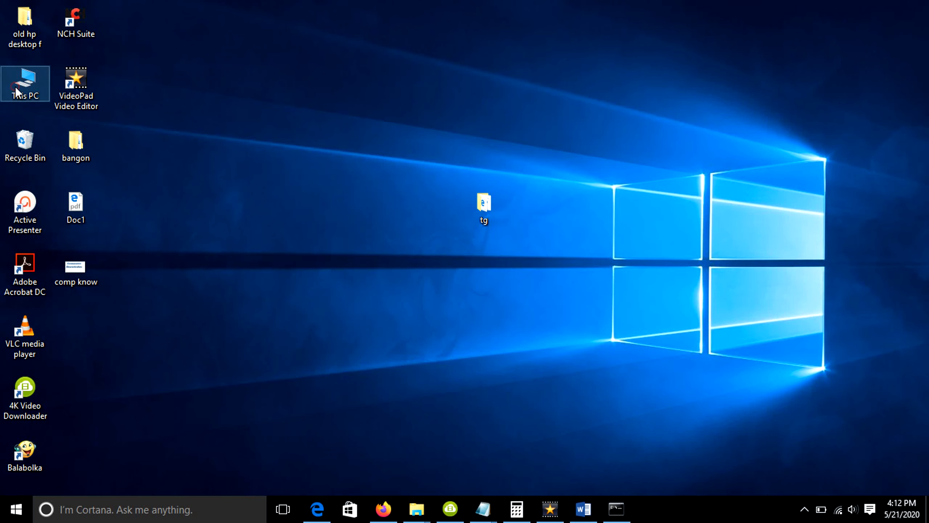
Check the computer's drives in This PC and close the window
double_click(25, 83)
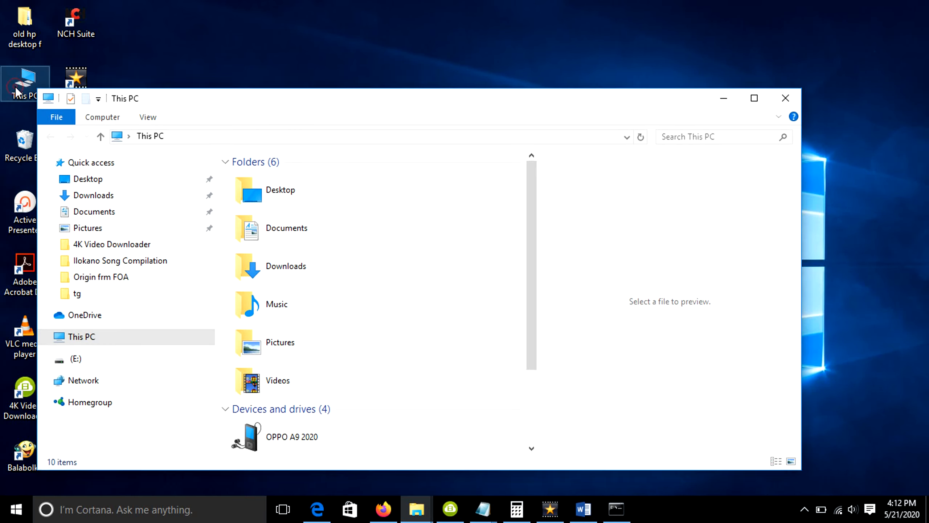
click(753, 98)
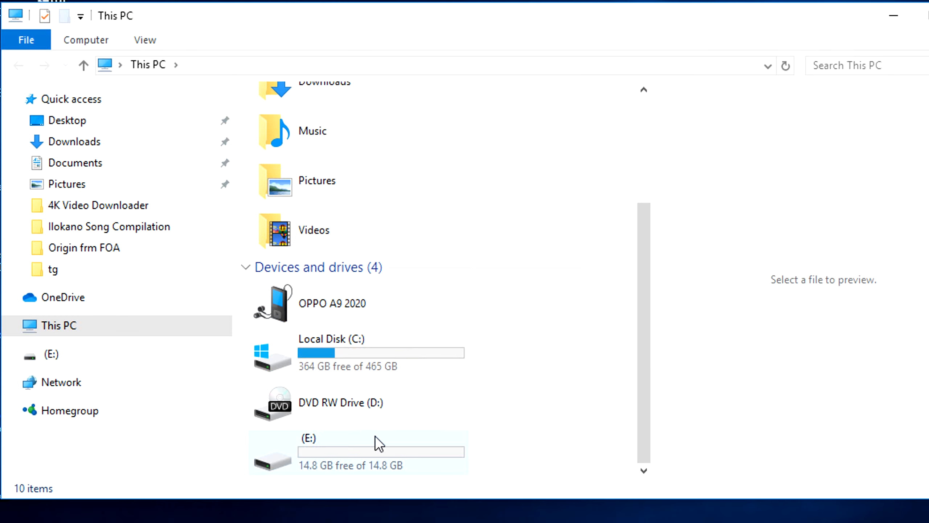
mouse_move(364, 459)
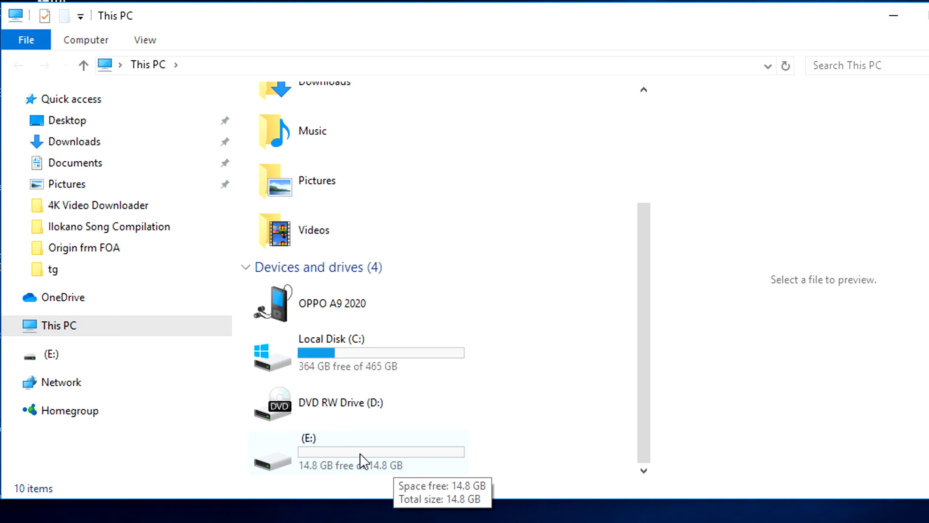
mouse_move(334, 473)
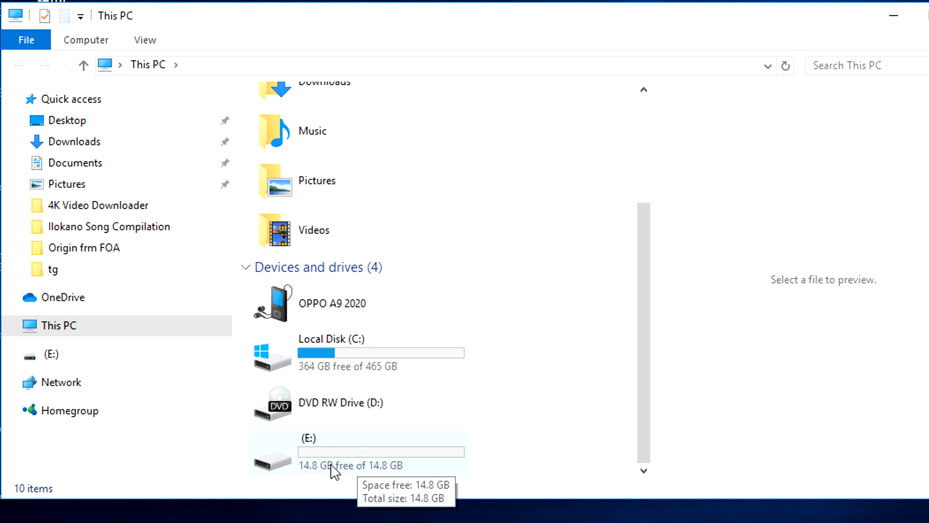
click(895, 16)
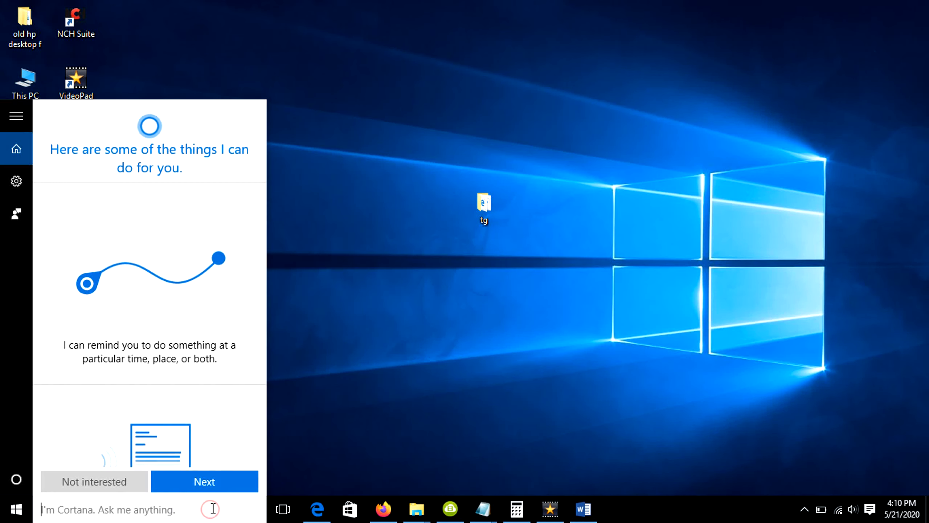
Launch Command Prompt as administrator from the 'cmd' search
text(cmd)
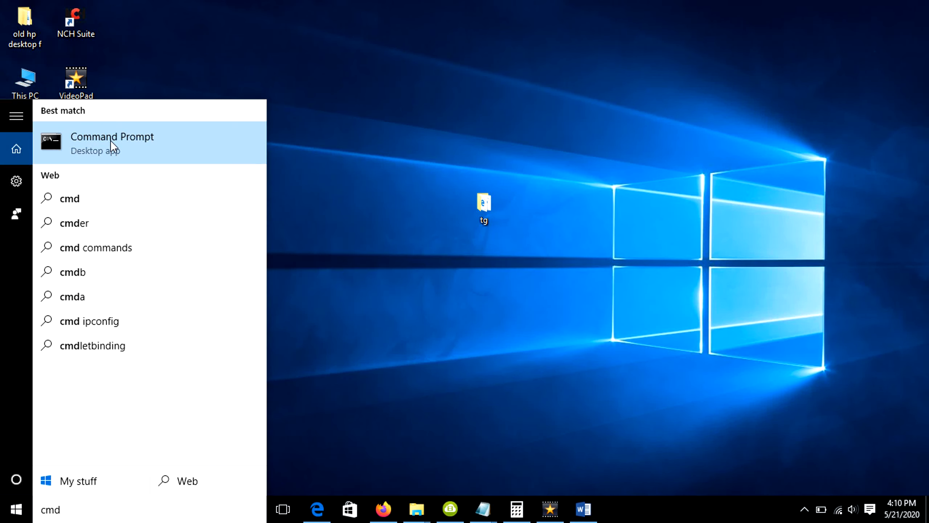
right_click(112, 142)
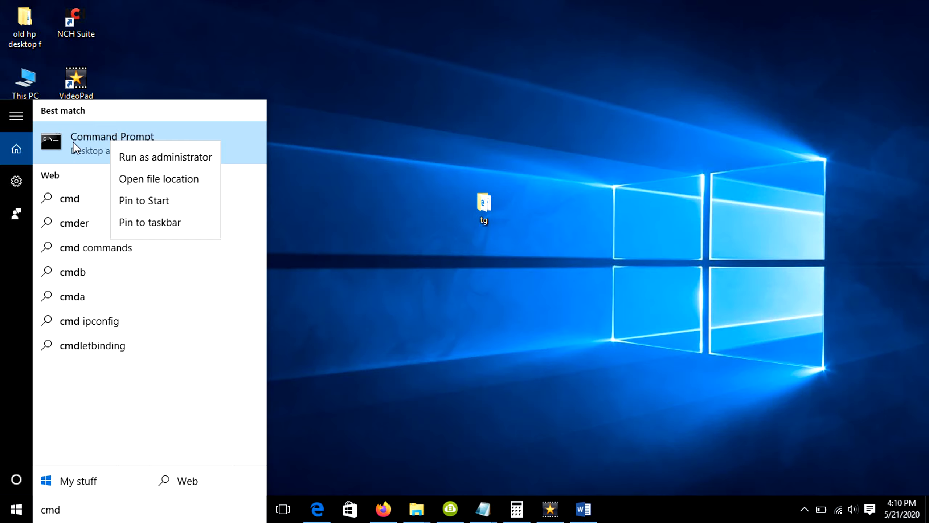
click(165, 157)
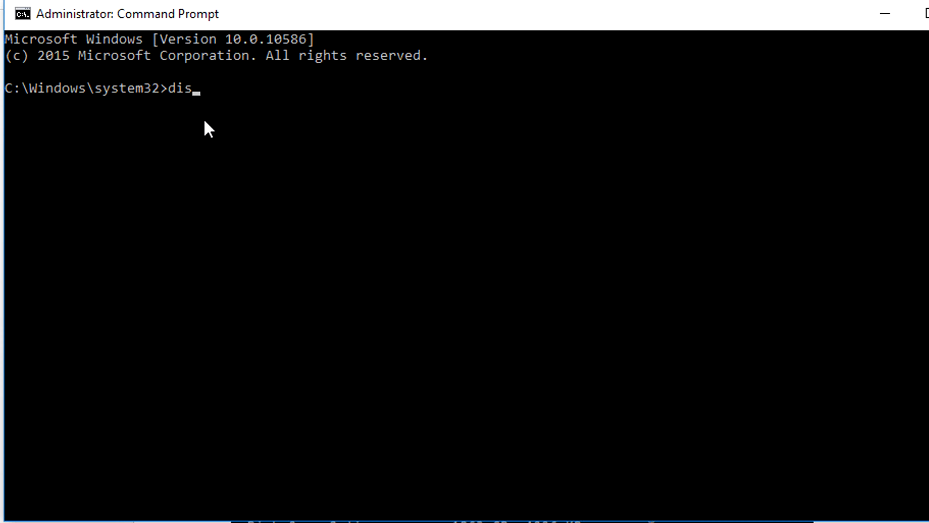
Run diskpart and 'list disk' to show Disk 0 (465 GB) and Disk 1 (14 GB)
text(kpart)
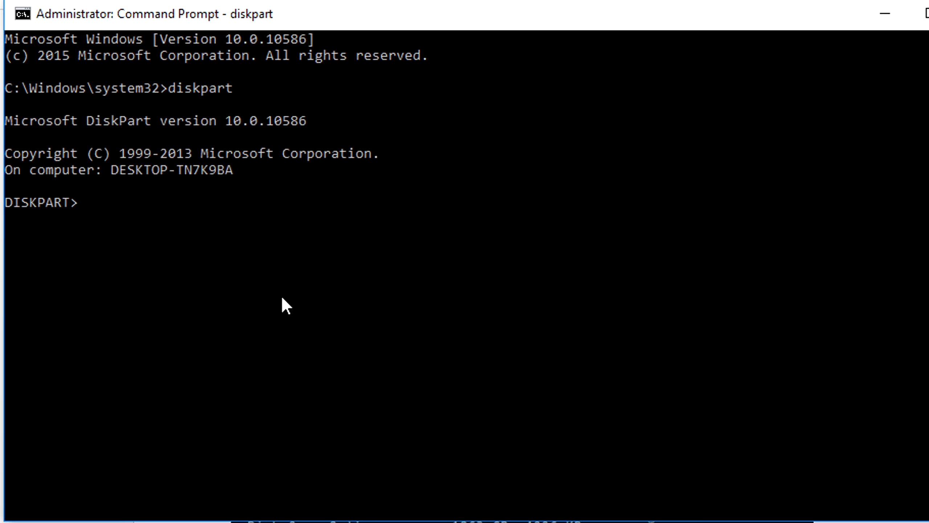
text(list disk)
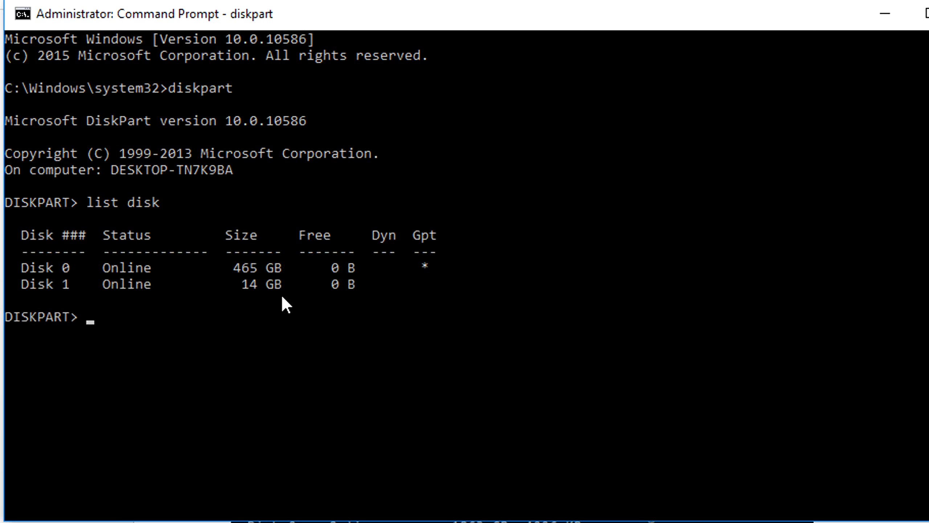
mouse_move(252, 314)
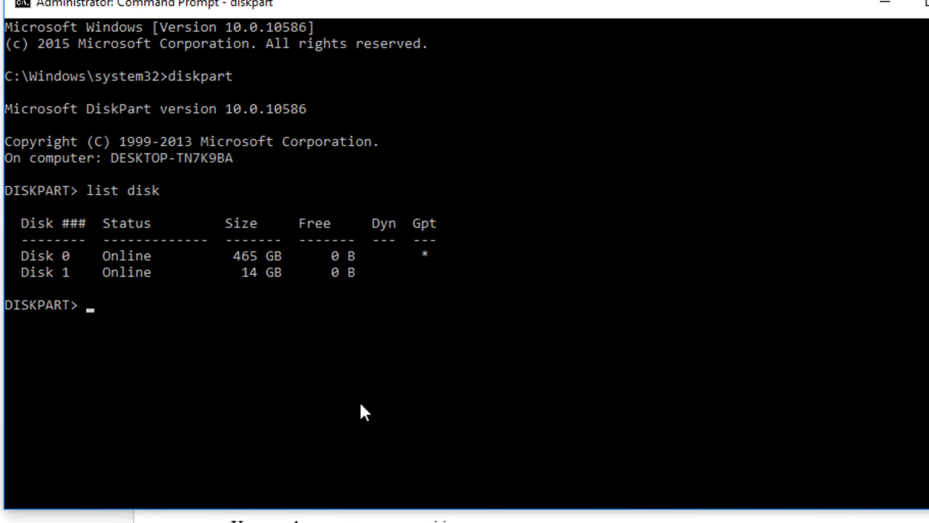
Select disk 1 in DiskPart and clean it
text(select disk)
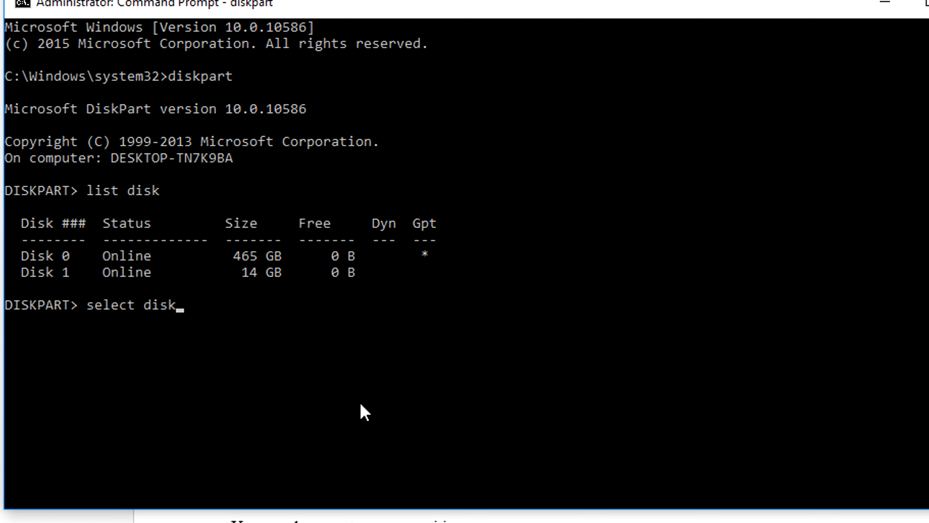
text(1)
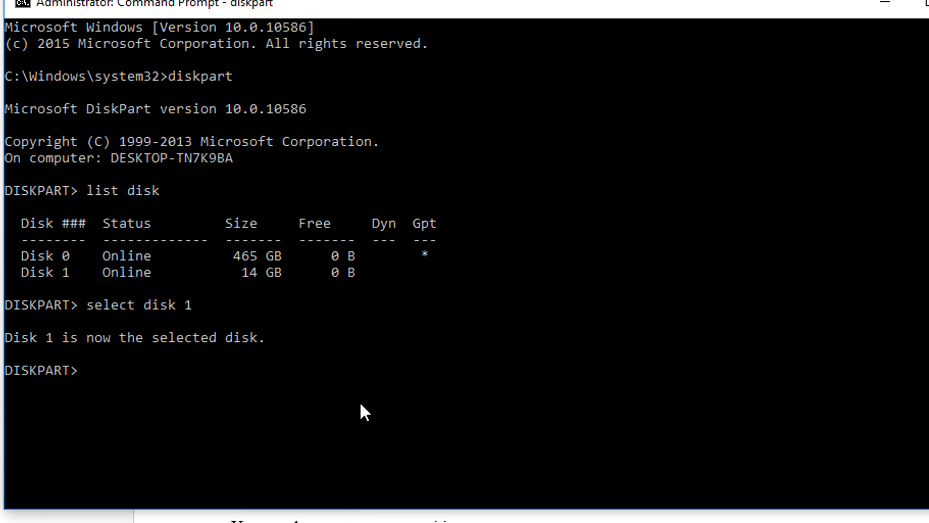
text(cle)
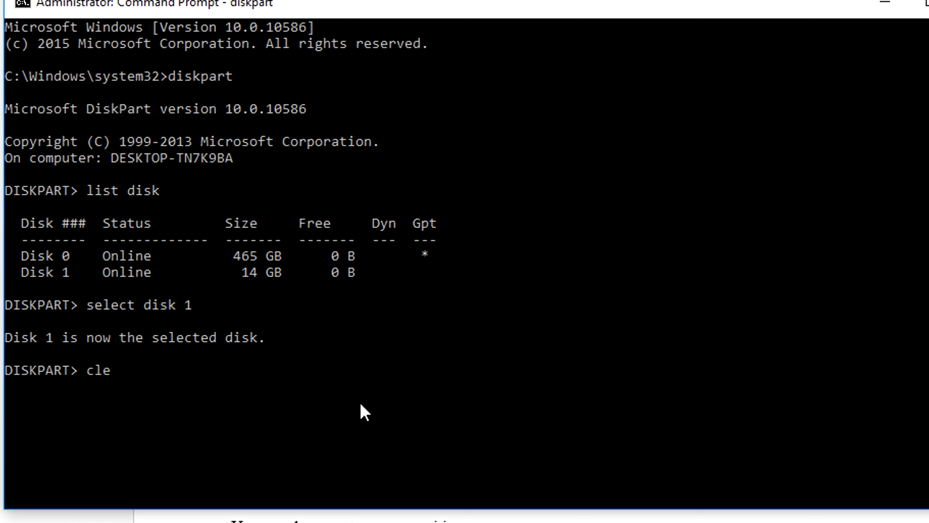
text(an)
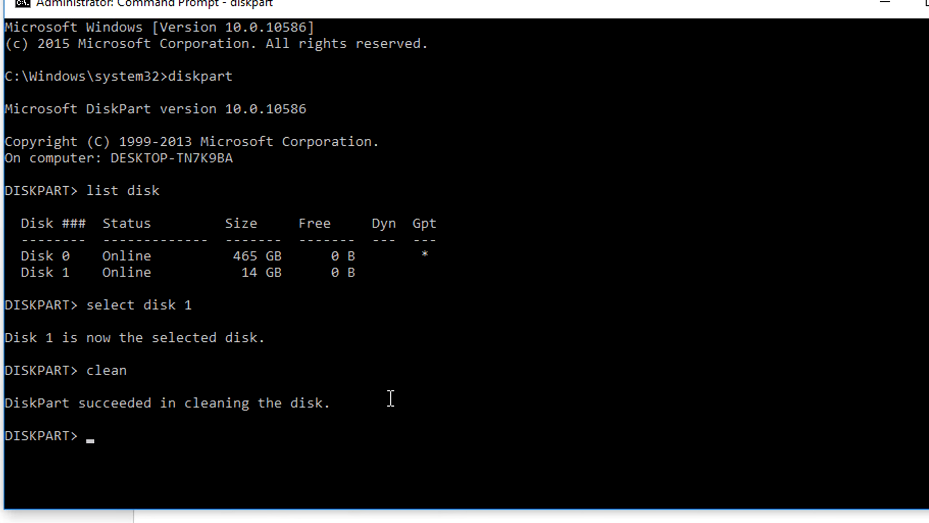
mouse_move(395, 396)
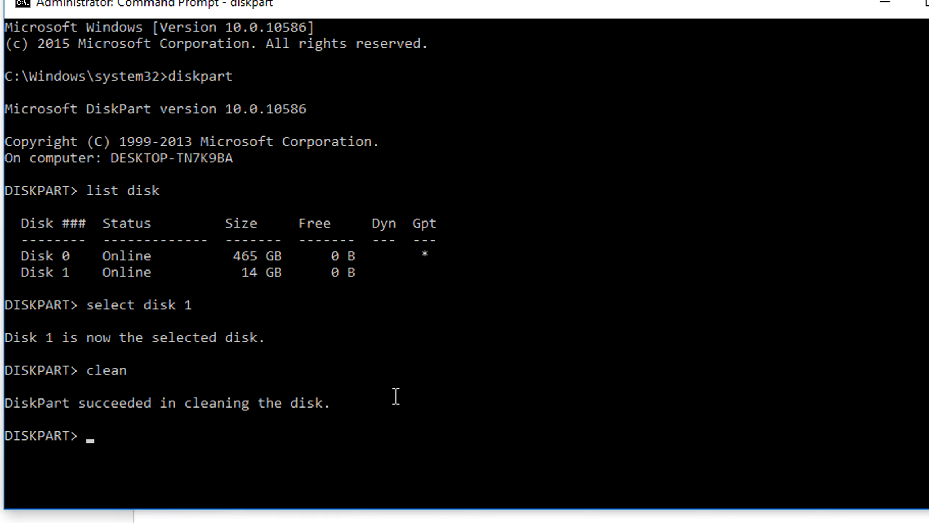
Create a primary partition on Disk 1, select partition 1 and mark it active
text(dreate partition primary)
text(select partition)
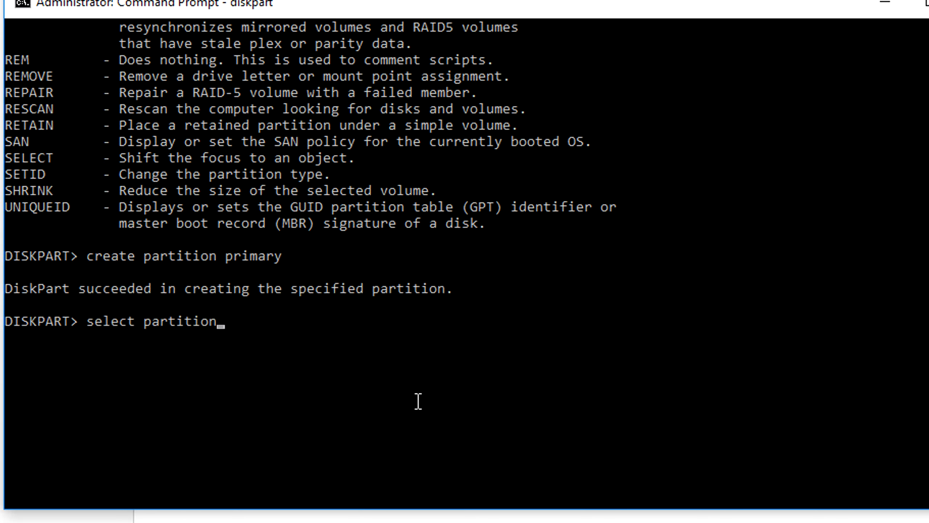
key(enter)
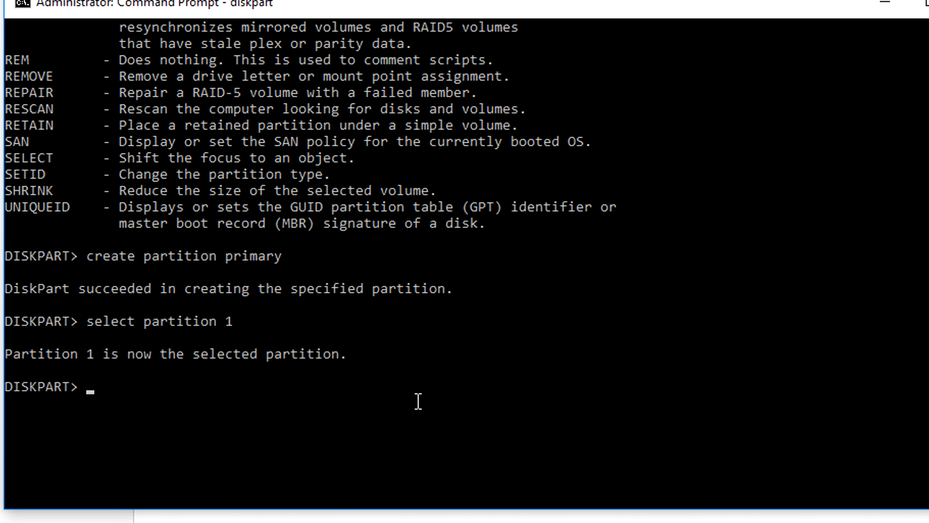
text(active)
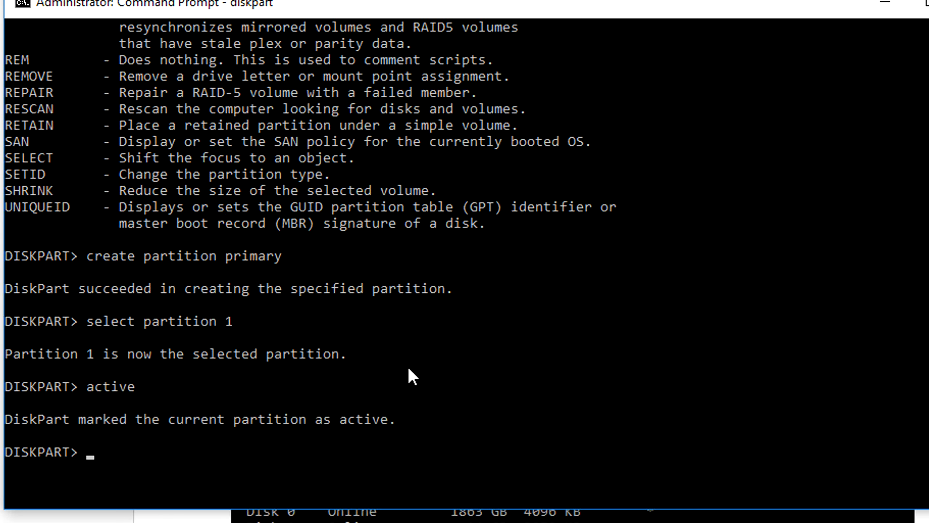
Quick-format the partition with 'format fs=ntfs quick'
text(f)
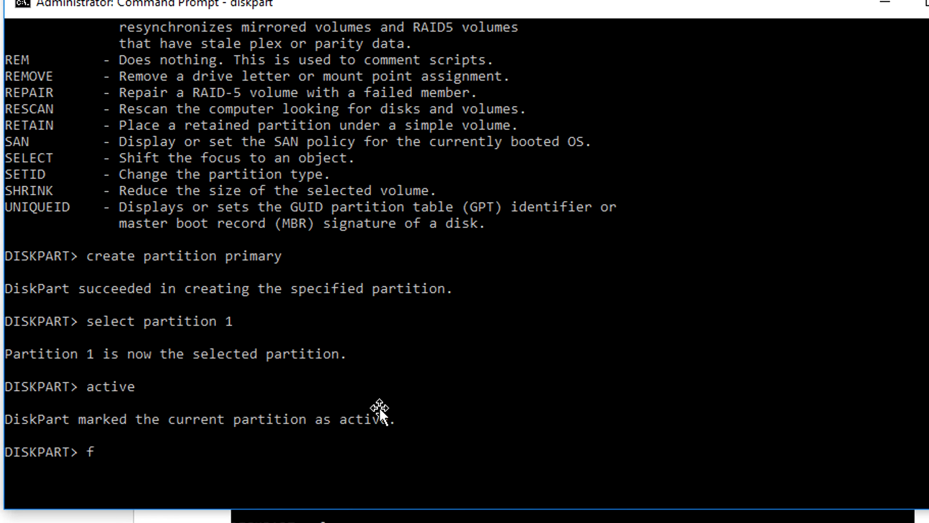
text(ormat fs=)
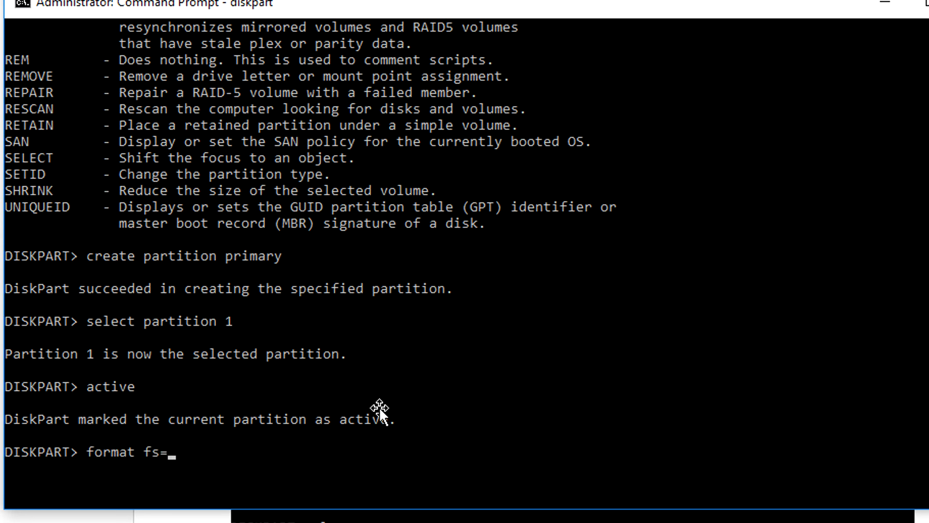
text(ntfs qui)
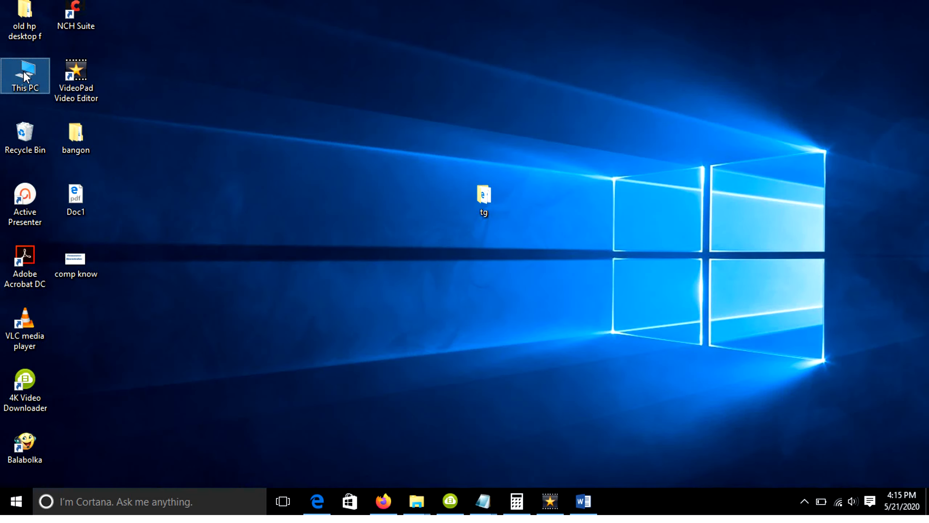
Check USB Drive (E:) in This PC, then reach the Win7 folder on the phone's SD card
double_click(24, 76)
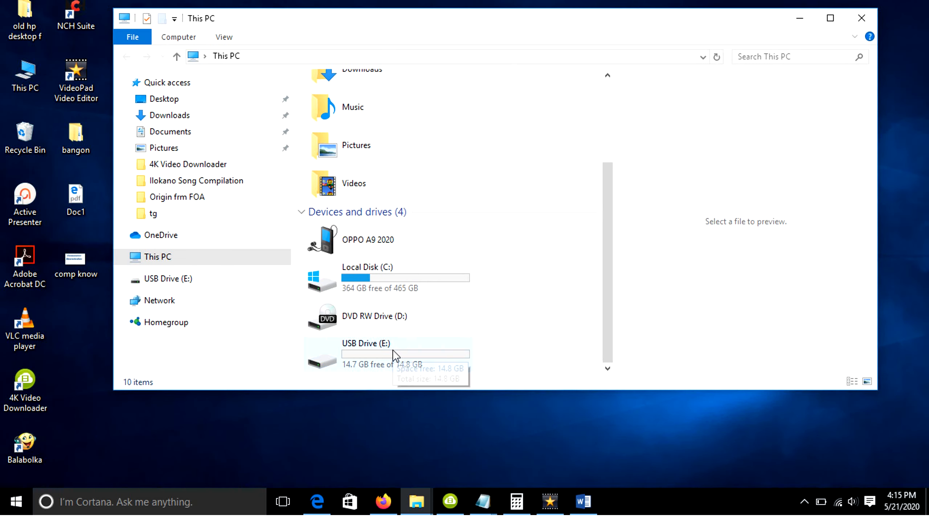
double_click(366, 353)
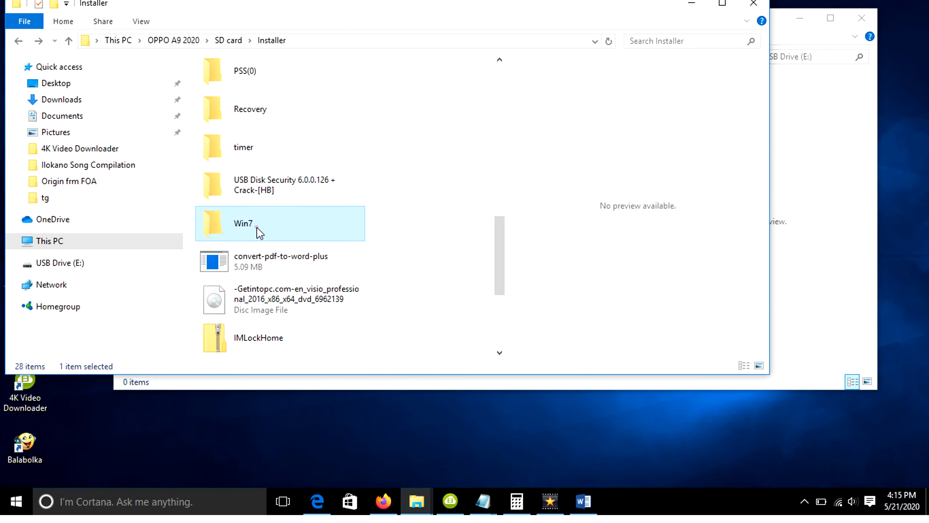
double_click(255, 228)
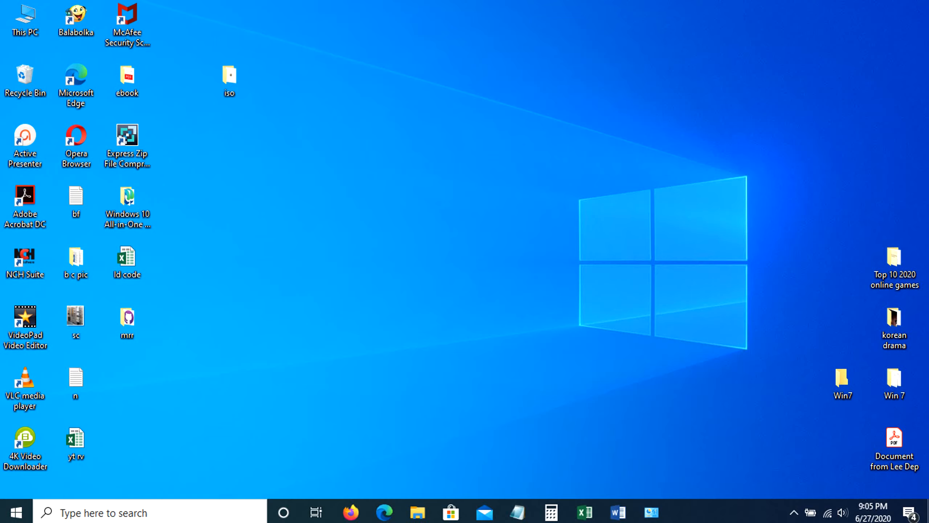
Focus the Google search box in Firefox
click(350, 512)
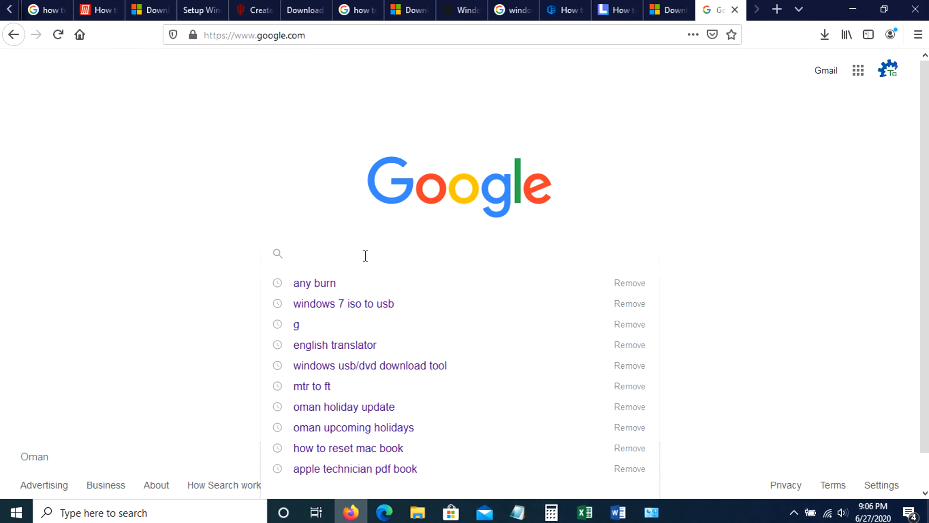
Search Google for 'any burn' and request the AnyBurn v5.0 64-bit installer download
text(ANY BURN)
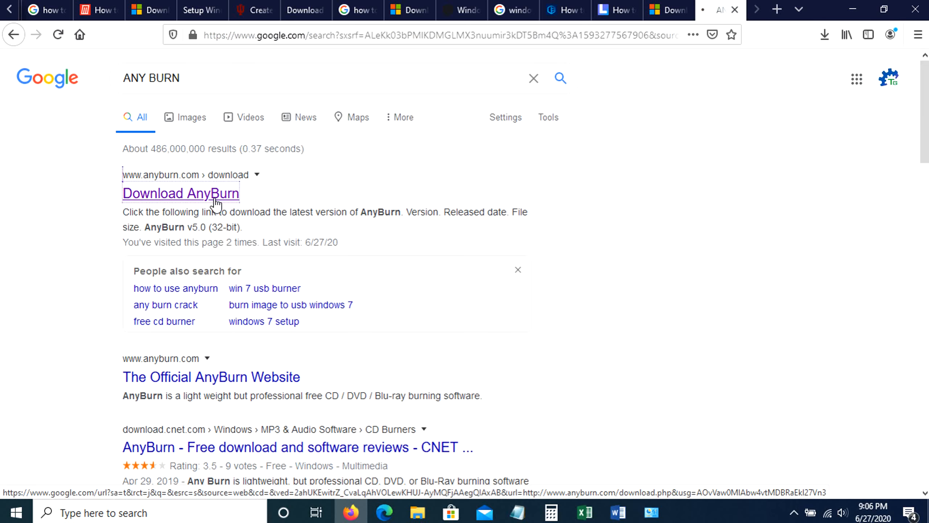
click(181, 194)
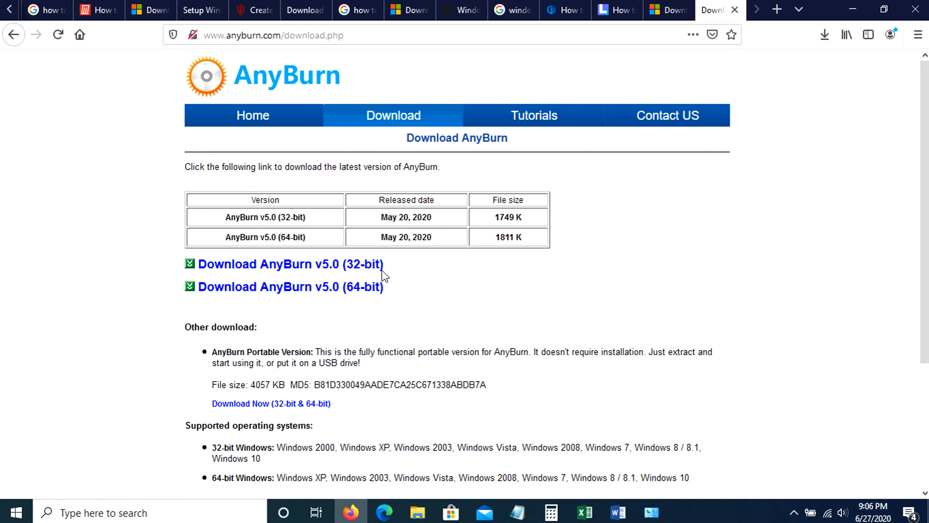
mouse_move(330, 275)
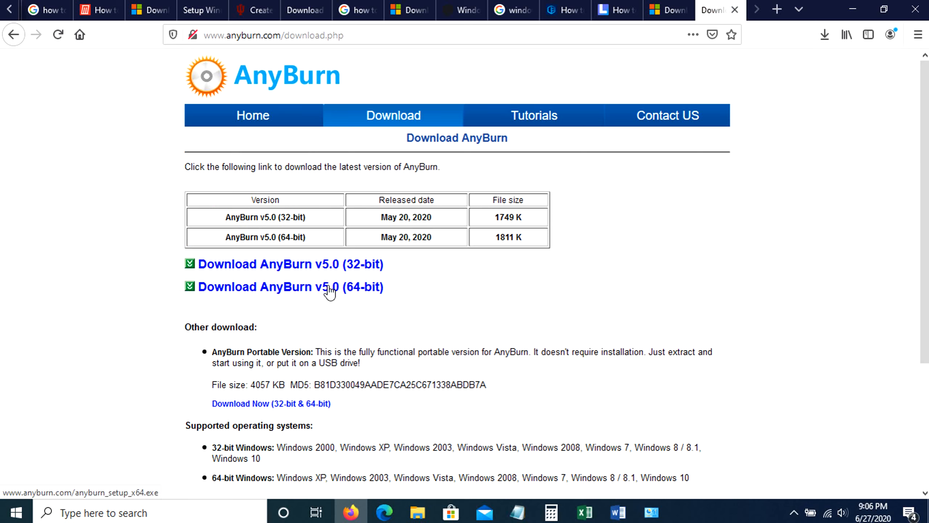
click(291, 287)
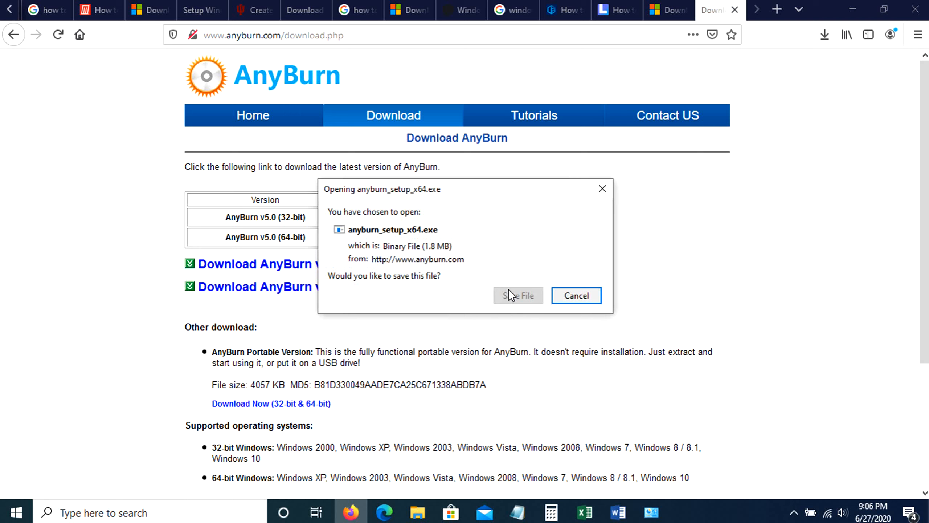
Save anyburn_setup_x64.exe and run it from the Downloads panel
click(576, 296)
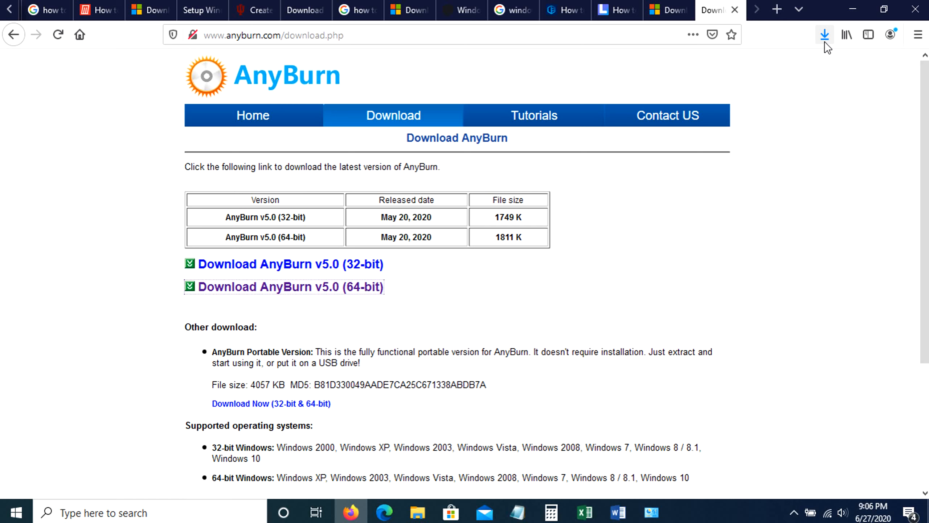
click(825, 34)
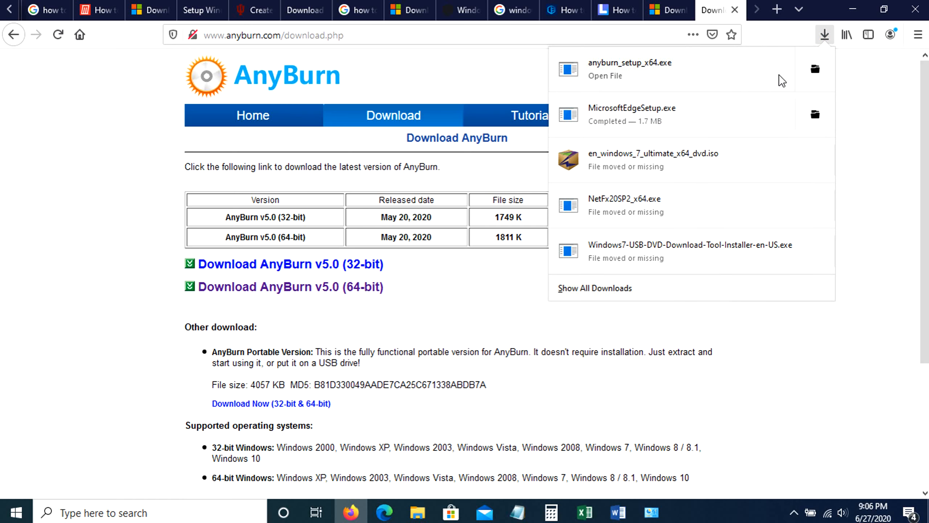
click(815, 70)
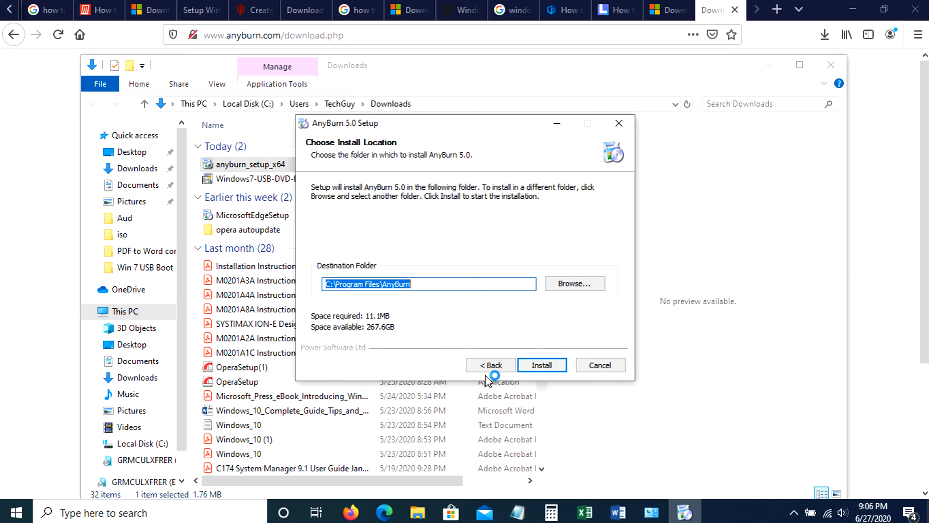
Install AnyBurn 5.0 to the default folder and finish setup, launching AnyBurn
click(541, 365)
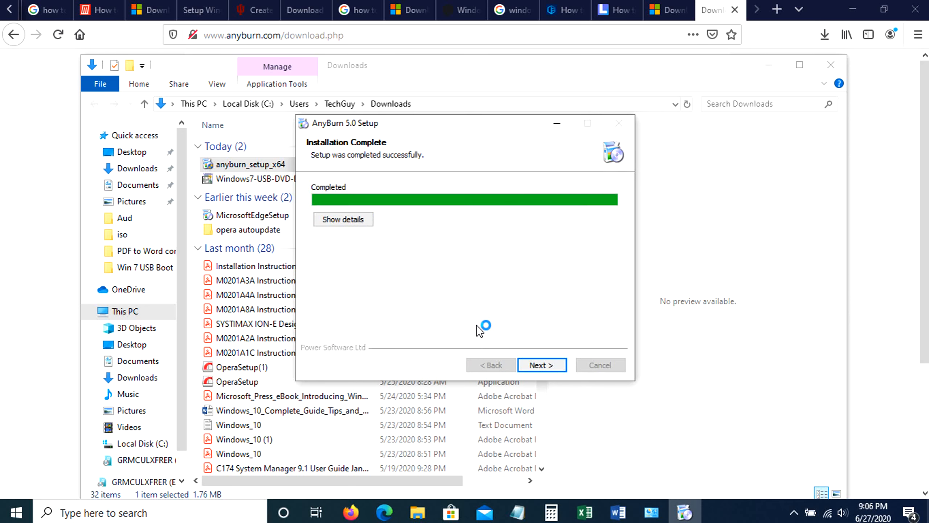
click(541, 365)
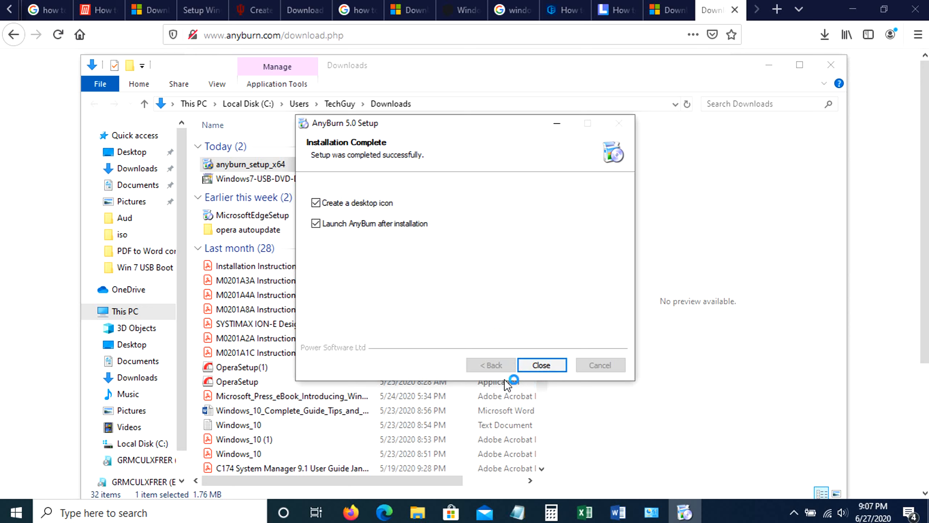
click(540, 364)
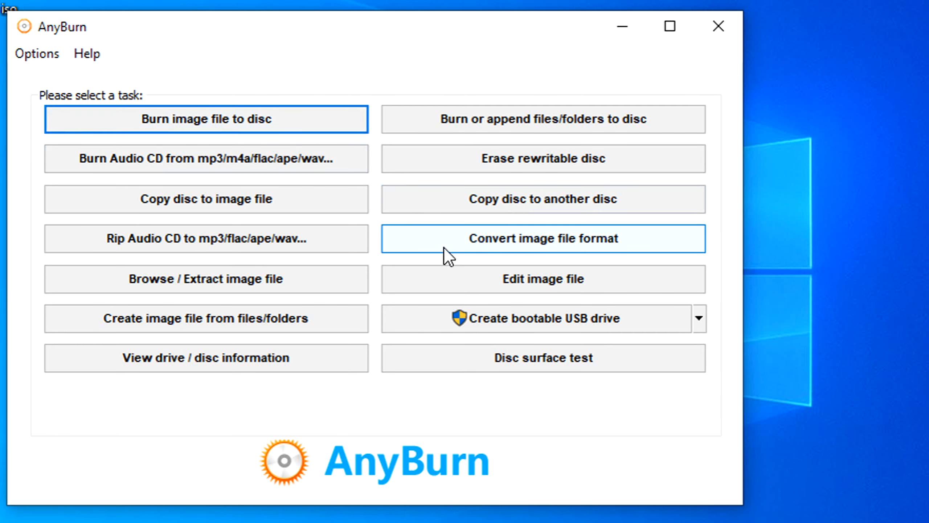
mouse_move(518, 329)
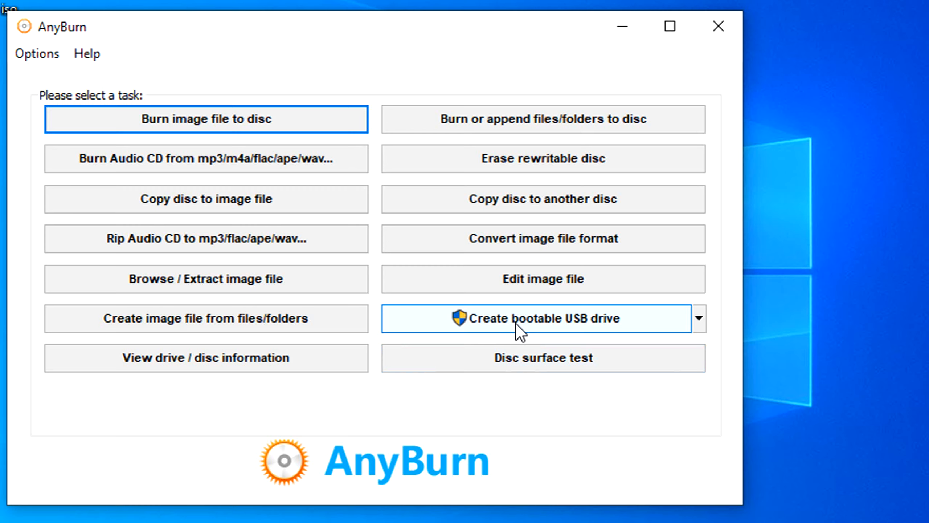
Start the Create bootable USB drive wizard and close the iso folder window
click(537, 318)
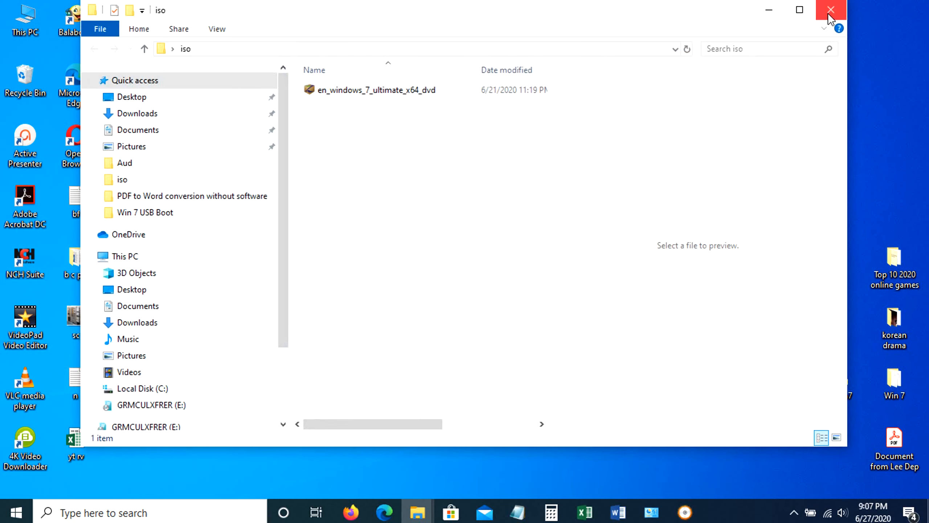
click(831, 10)
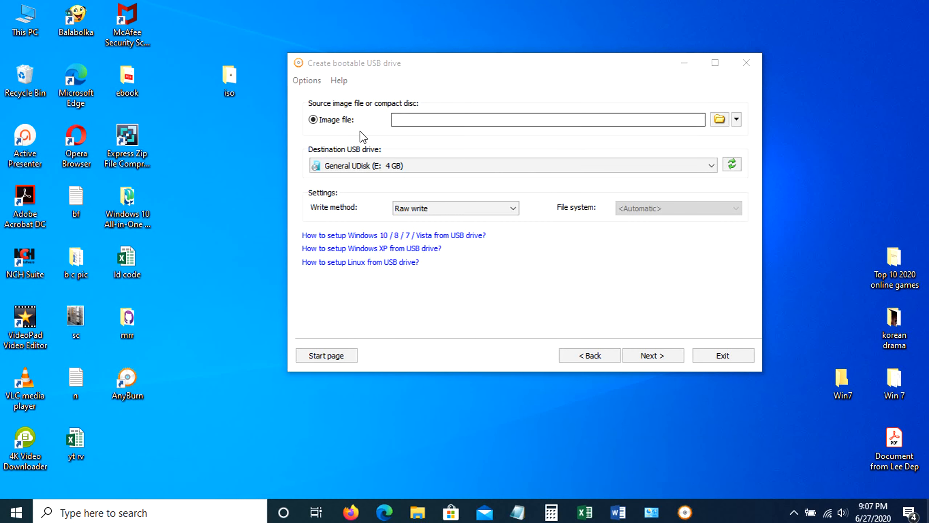
Browse to the desktop iso folder and set en_windows_7_ultimate_x64_dvd.iso as the source image
click(737, 119)
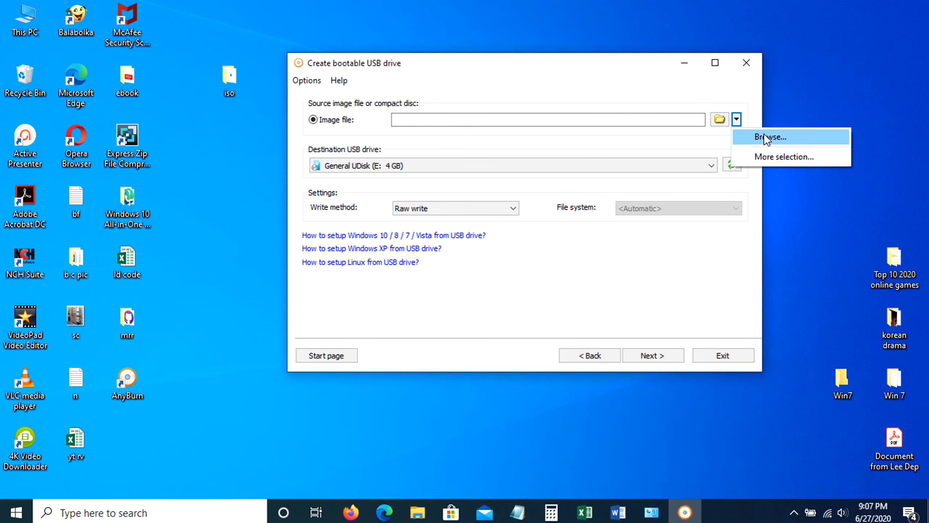
click(768, 137)
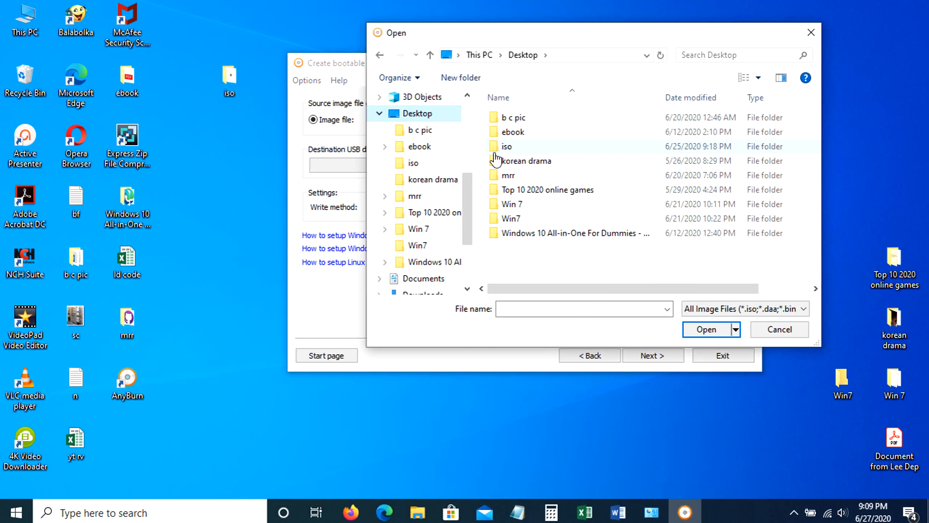
double_click(507, 146)
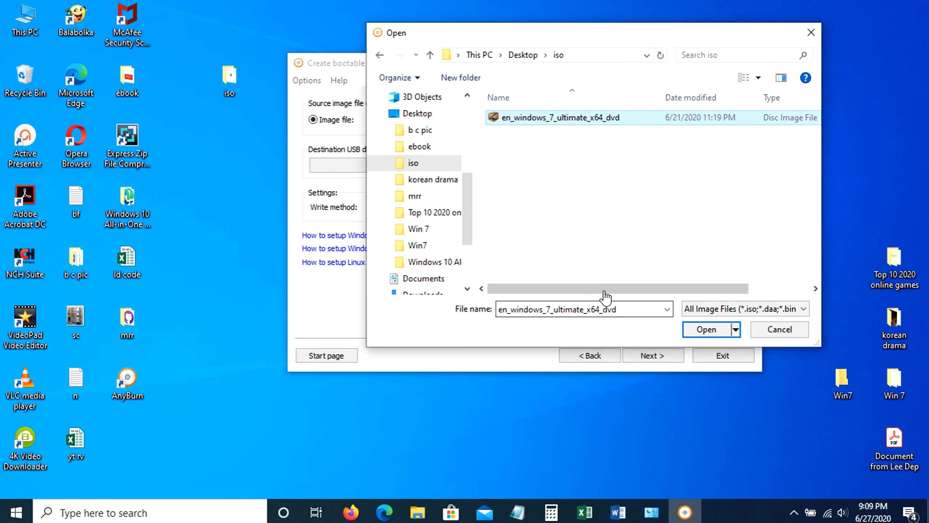
click(707, 330)
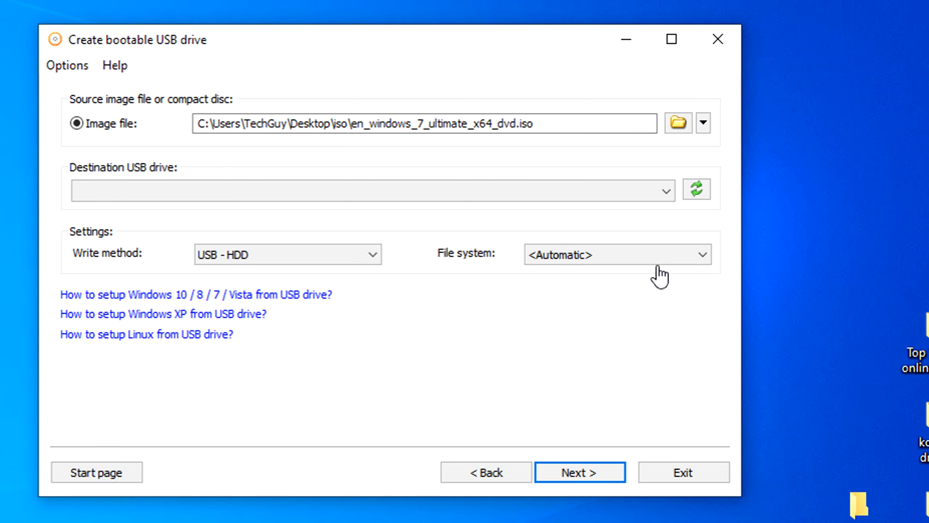
mouse_move(188, 214)
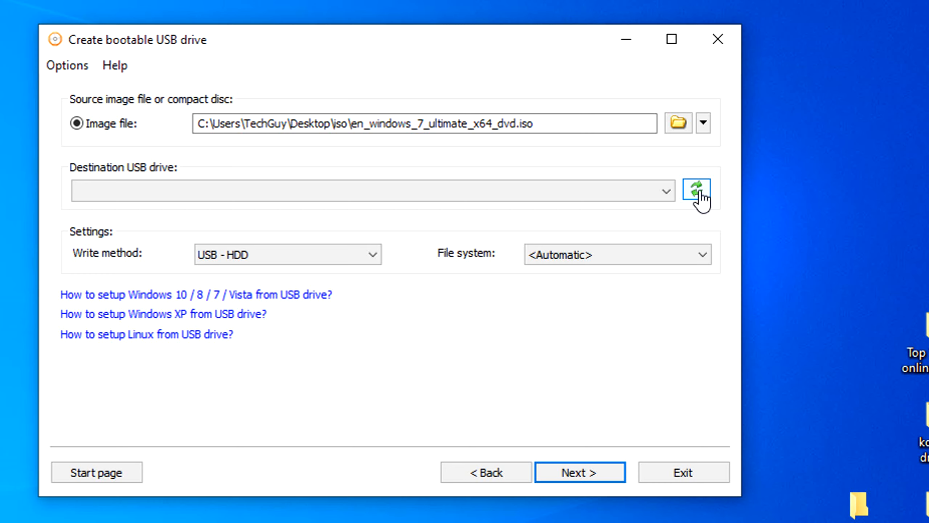
Refresh the USB drive list so General UDisk (E:) is the destination again
click(698, 190)
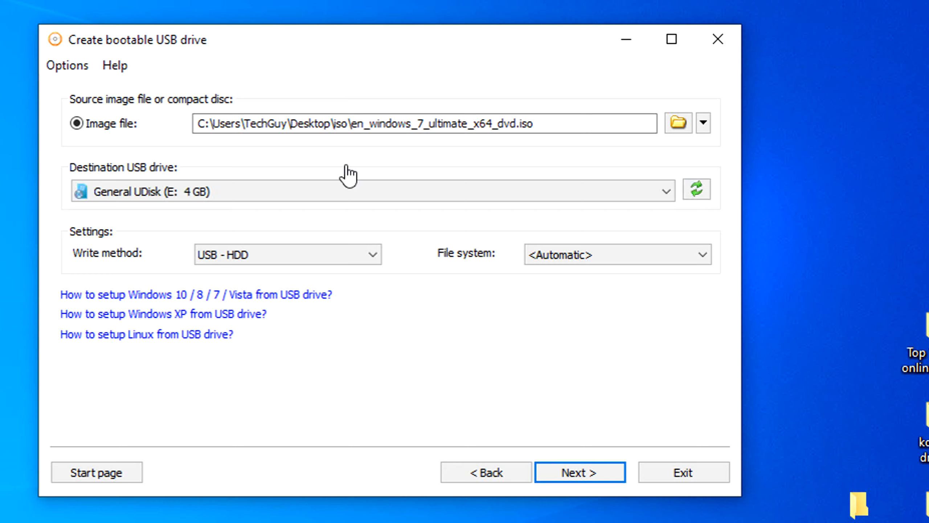
click(367, 191)
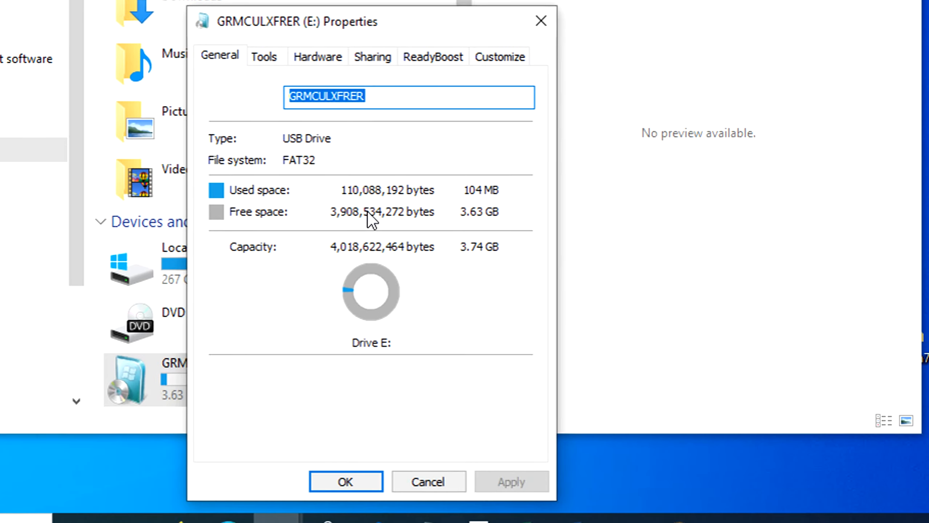
mouse_move(541, 50)
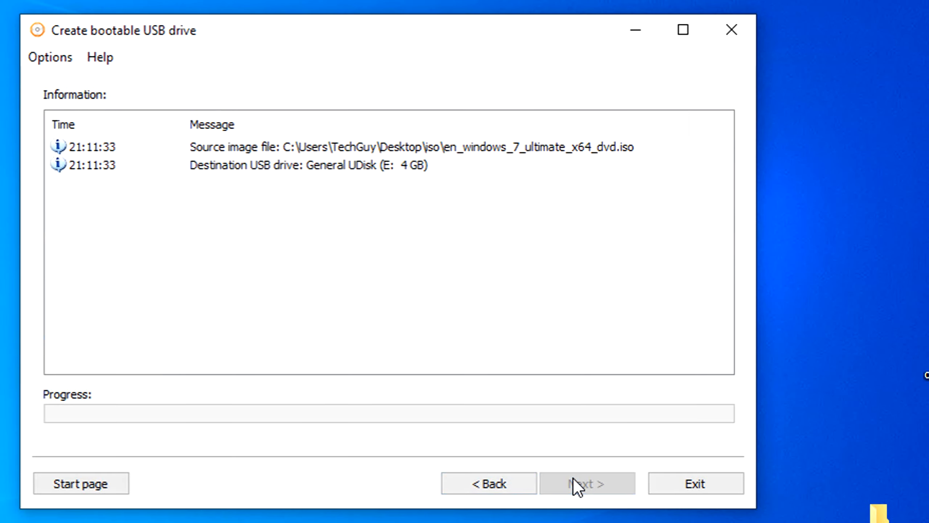
Begin writing the 3.1 GB Windows 7 image to E:, confirming the overwrite warning
click(586, 483)
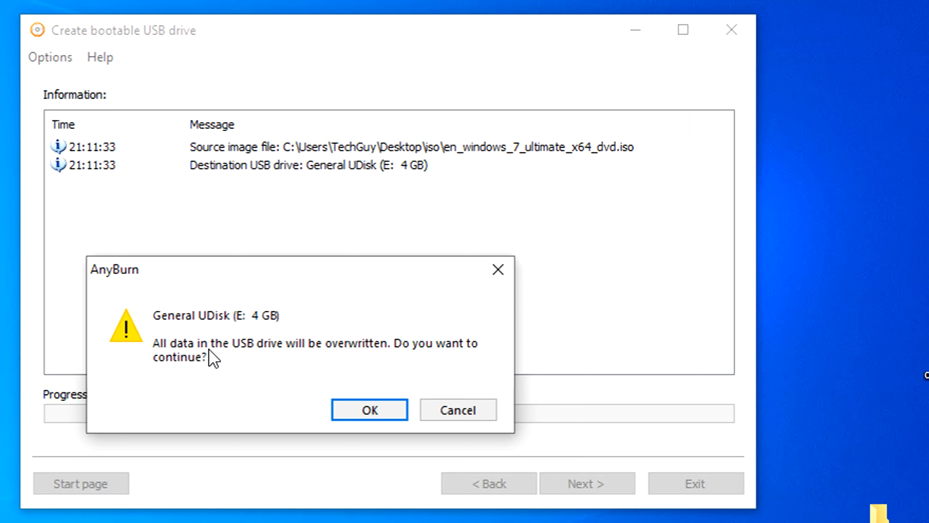
mouse_move(236, 361)
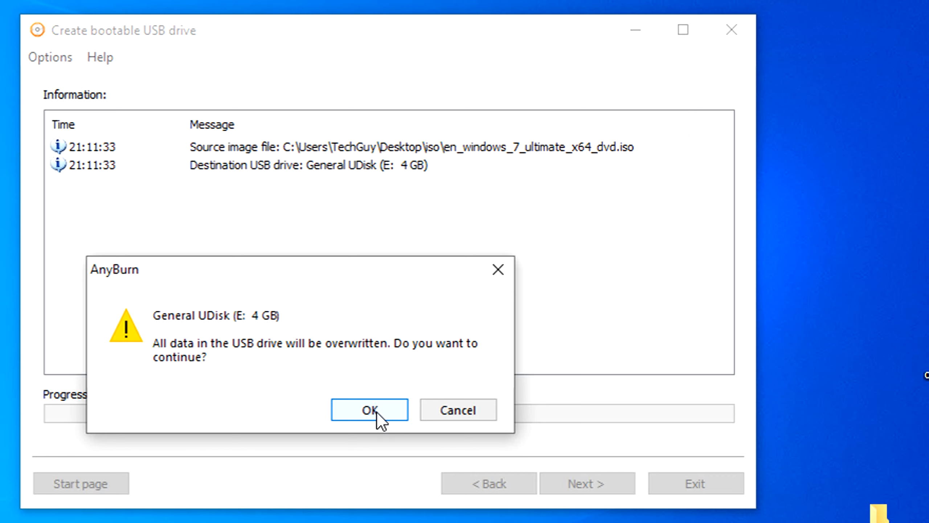
click(368, 410)
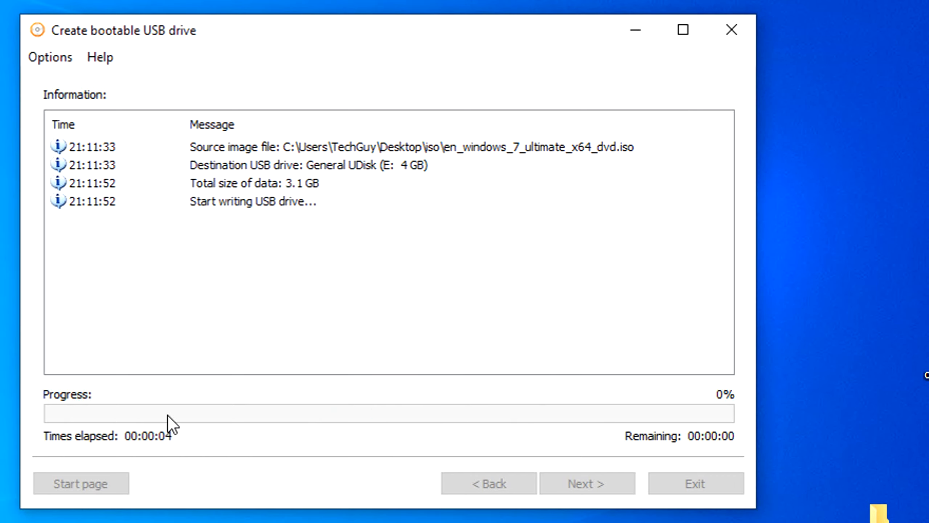